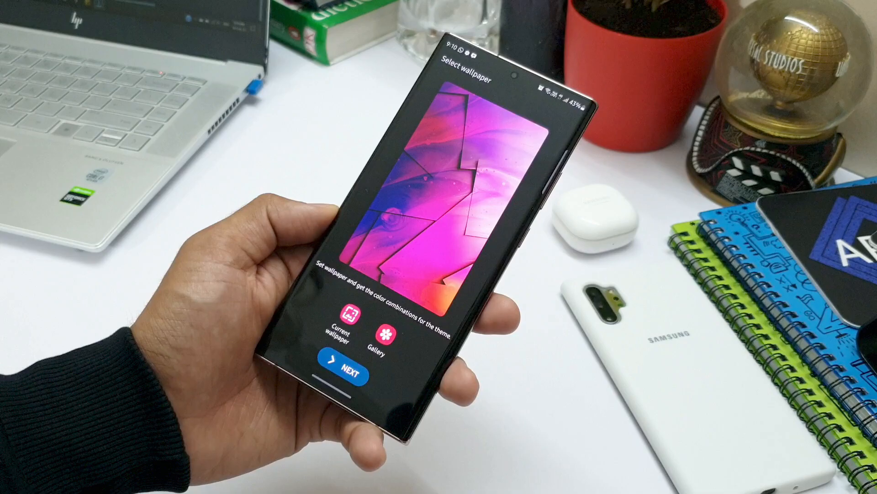
- Generate a theme from the current wallpaper and browse its pink style previews
left_click(345, 375)
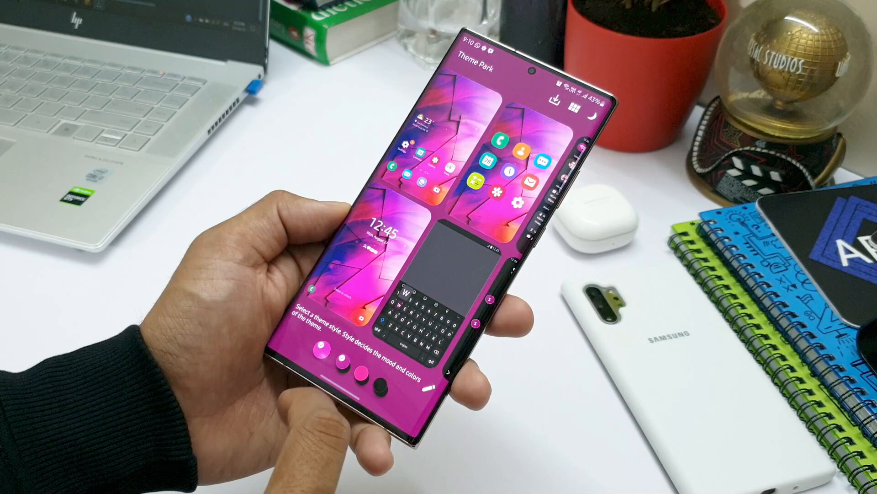
left_click(340, 357)
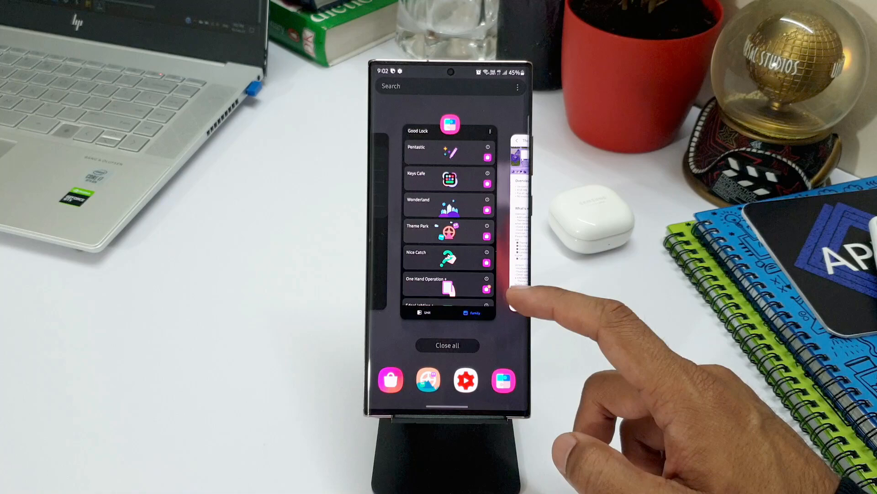
- Launch Theme Park, preview more screens, and bring up a chat-bubble colour picker
left_click(446, 225)
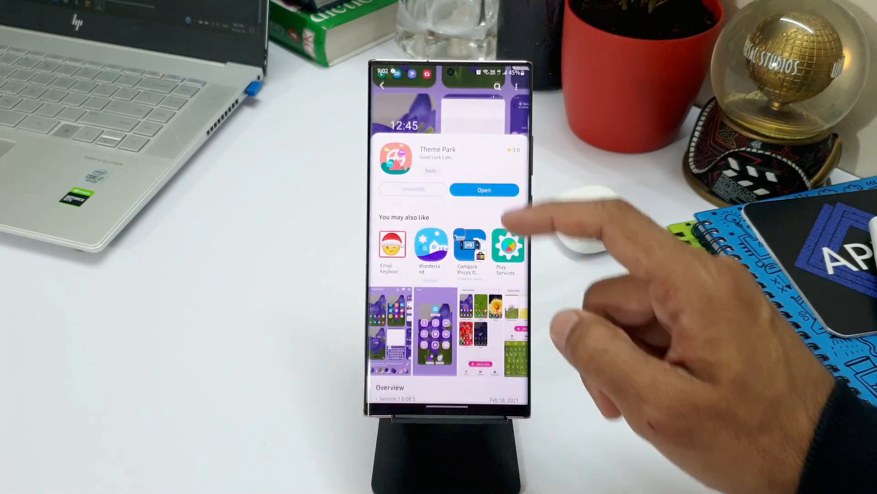
left_click(484, 189)
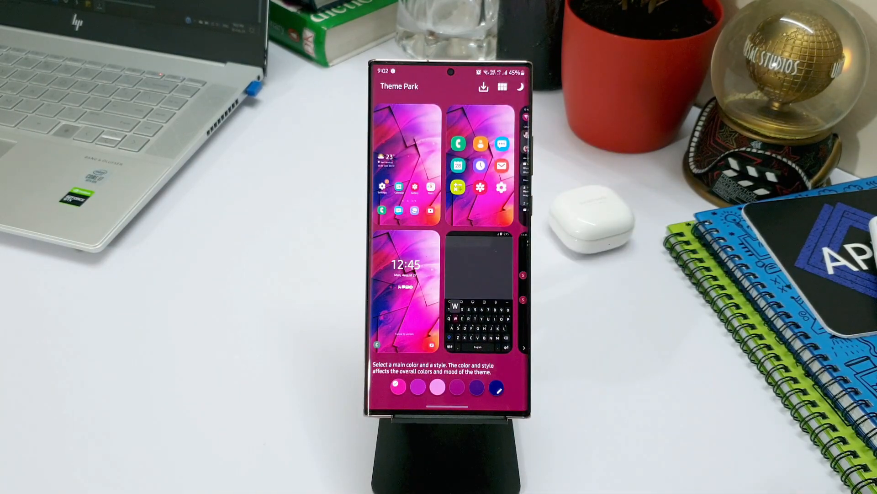
left_click(436, 387)
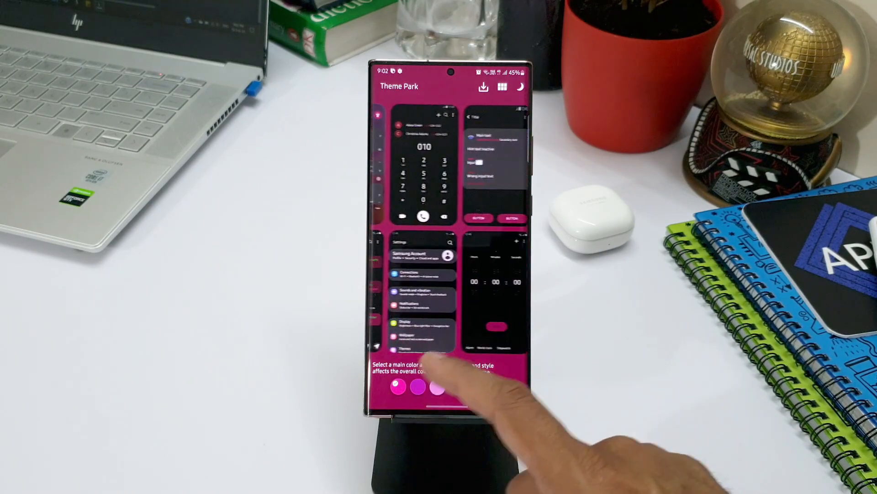
left_click(442, 386)
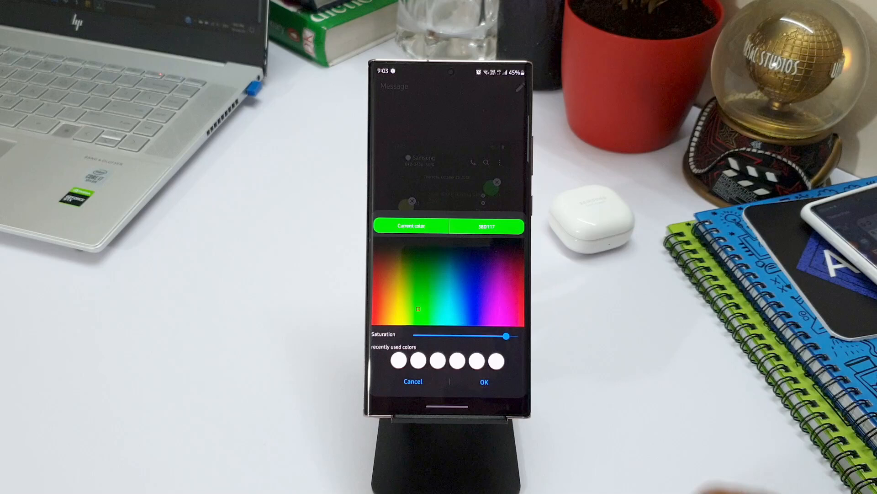
- Recolour the first chat-bubble elements yellow with reduced saturation
left_click(459, 285)
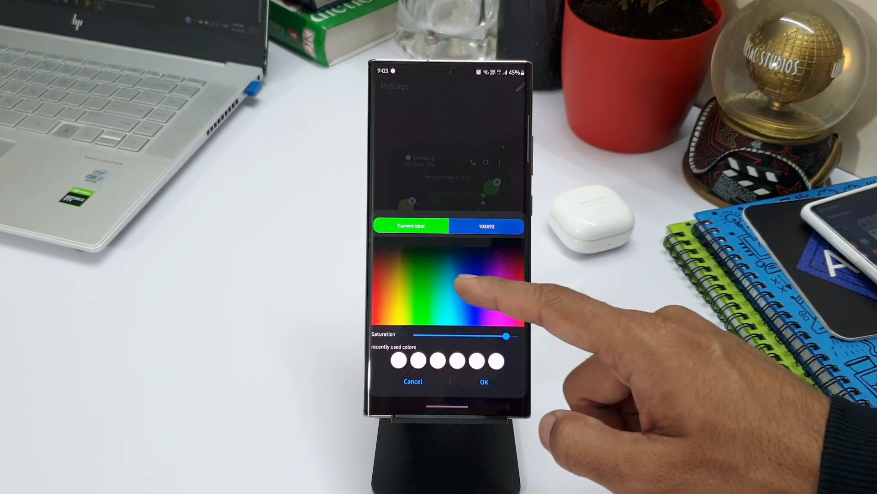
left_click(397, 308)
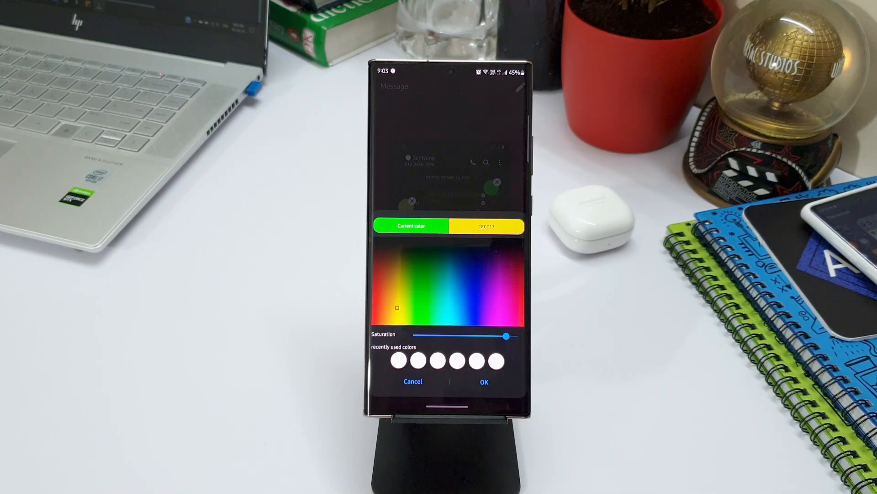
left_click_drag(505, 336, 487, 335)
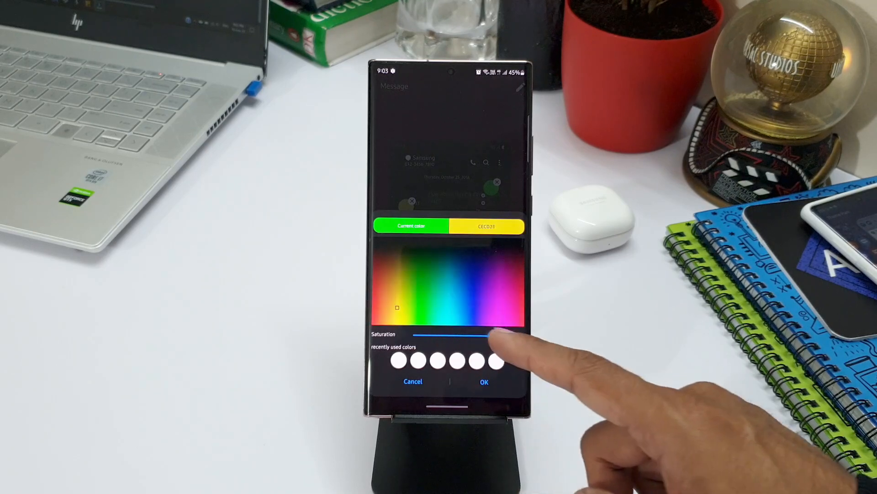
left_click(484, 382)
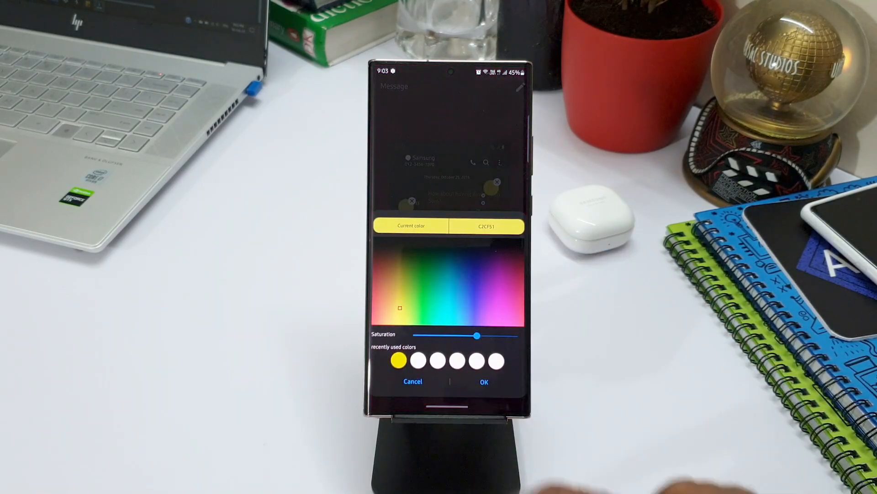
left_click_drag(478, 334, 461, 334)
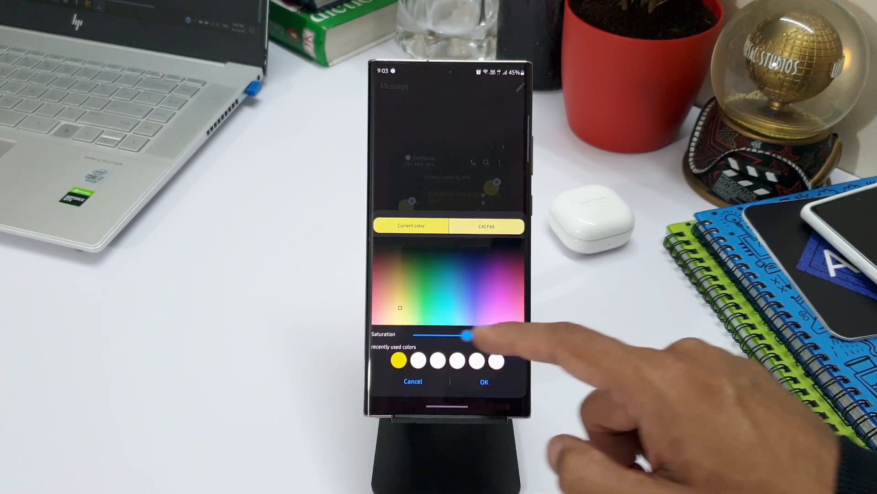
left_click(483, 381)
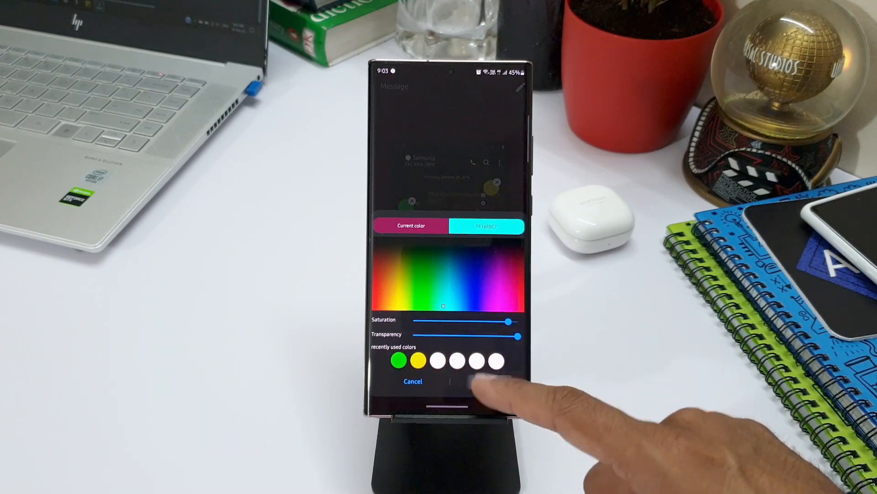
- Apply green shades to the remaining bubble elements and return to the preview
left_click_drag(515, 335, 448, 335)
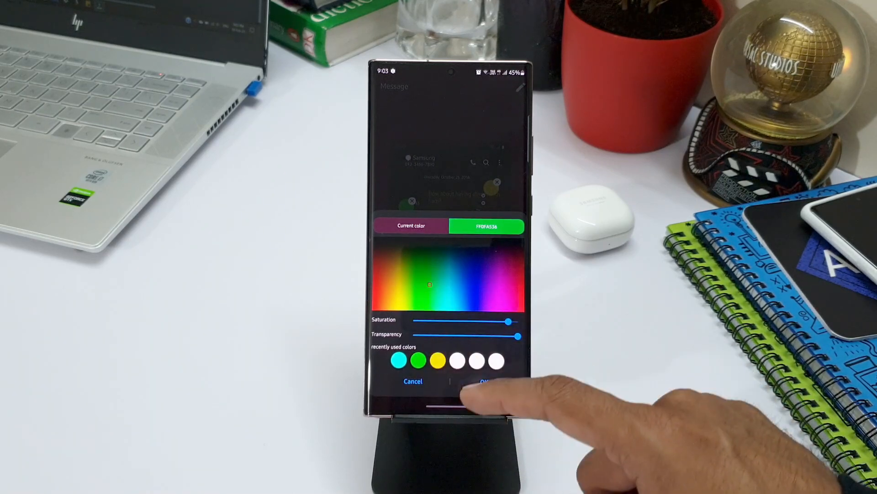
left_click(484, 381)
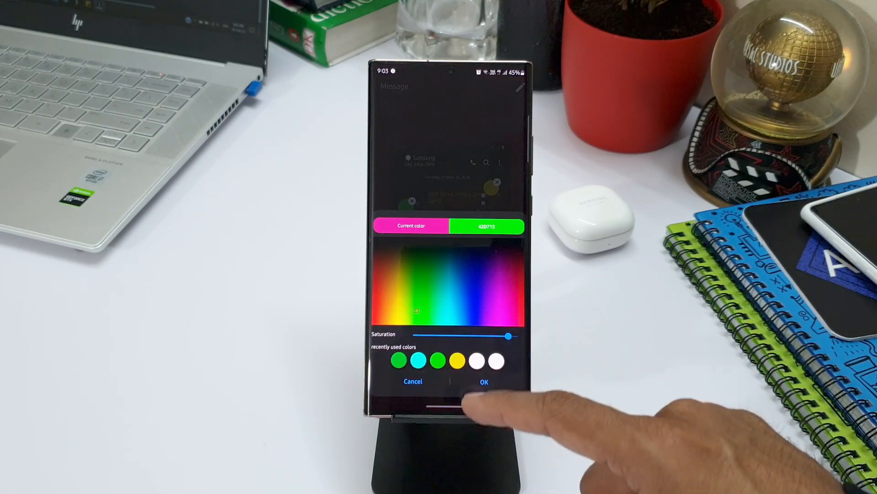
left_click(484, 381)
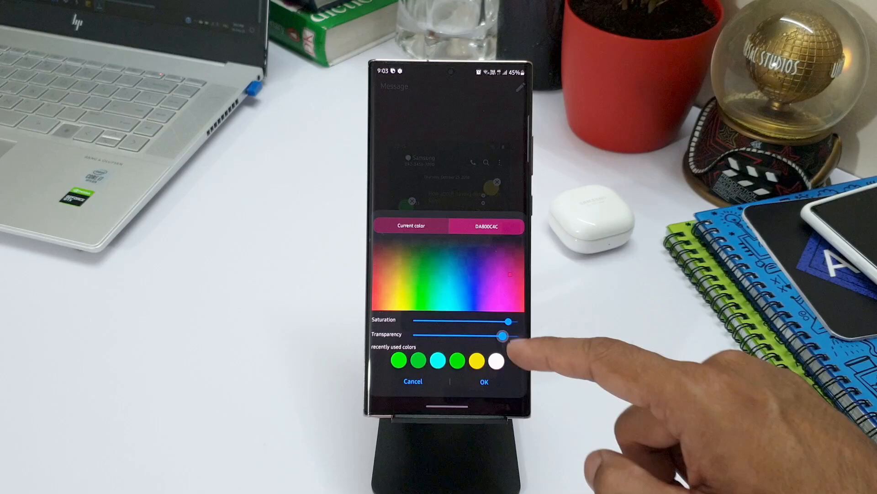
left_click(425, 280)
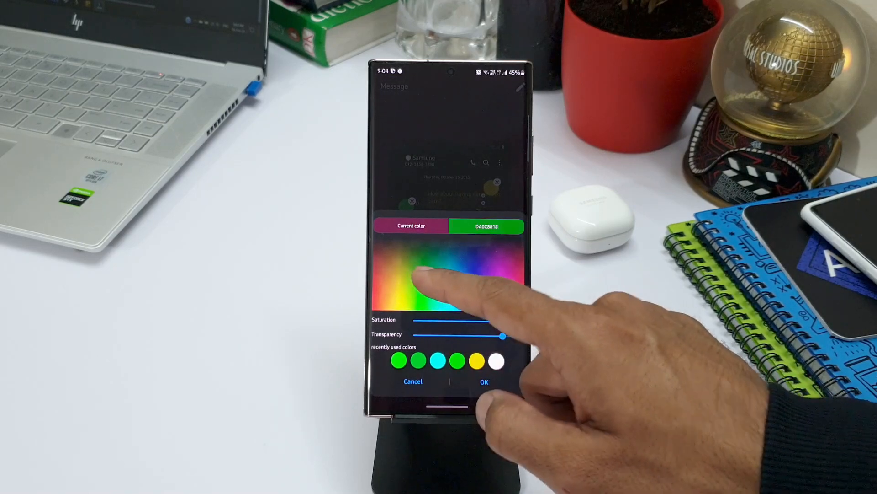
left_click(484, 382)
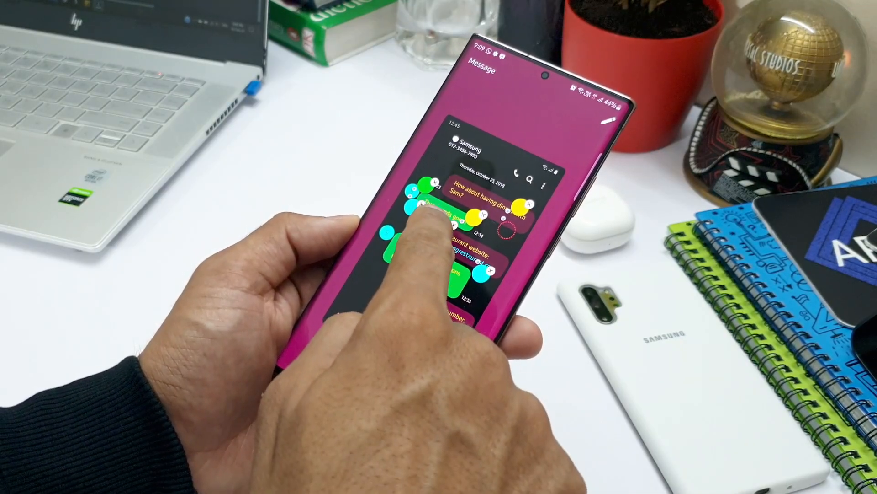
- Show the saved themes list with Cyberpunk, B20, Black and Sky
left_click(436, 235)
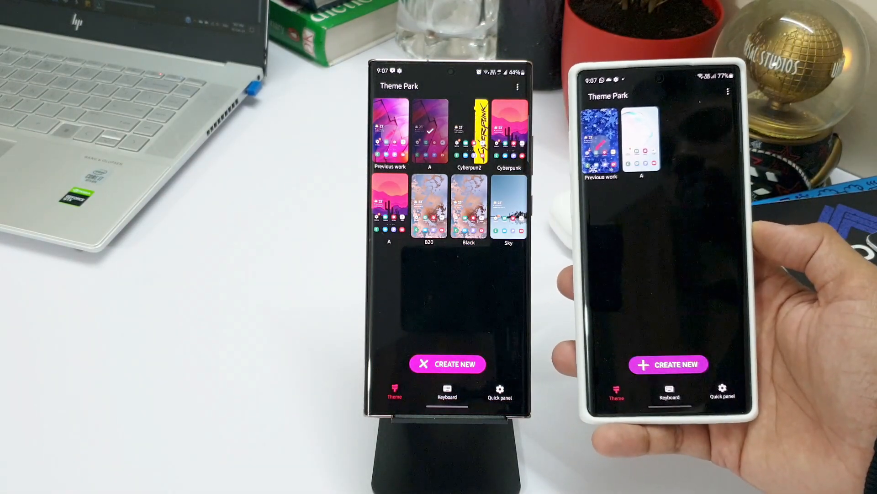
left_click(669, 392)
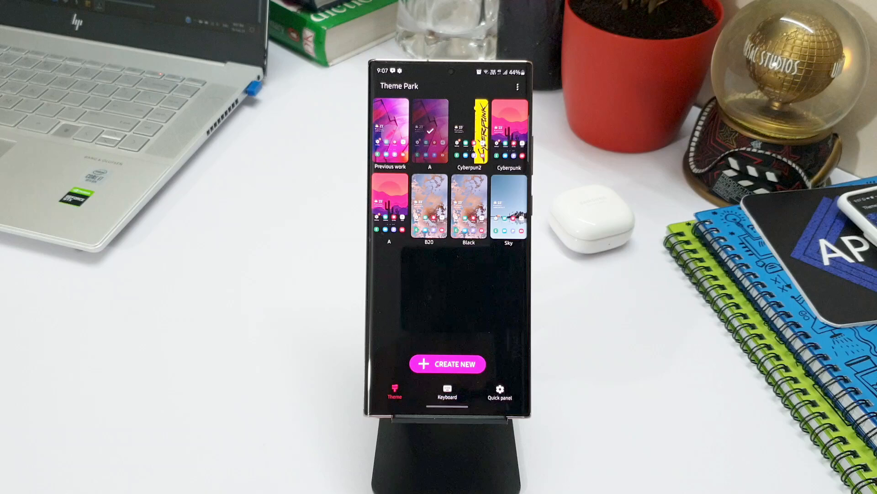
left_click(447, 391)
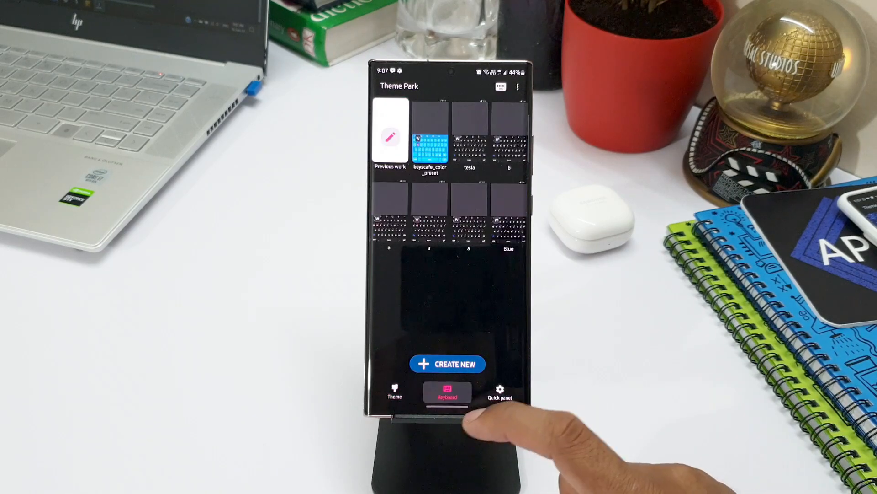
left_click(394, 392)
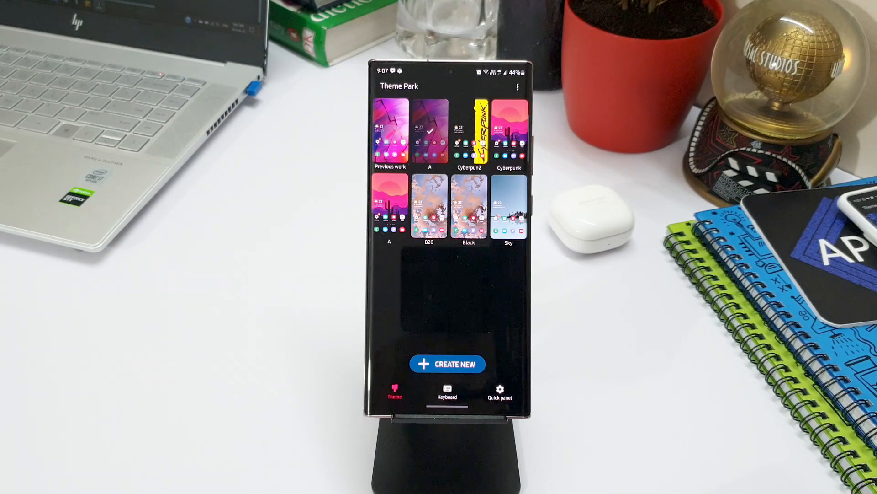
left_click(446, 364)
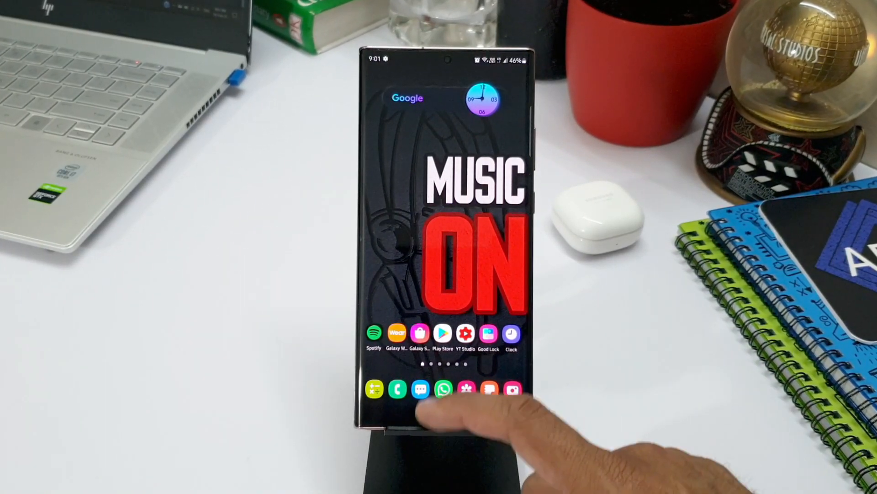
- Launch Good Lock and scroll its modules to Keys Cafe, Wonderland and Theme Park
left_click(488, 333)
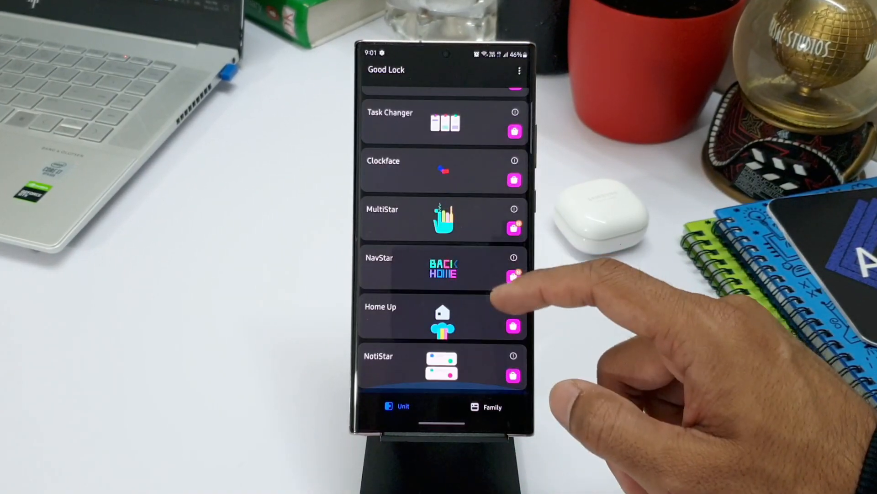
scroll("down", 3)
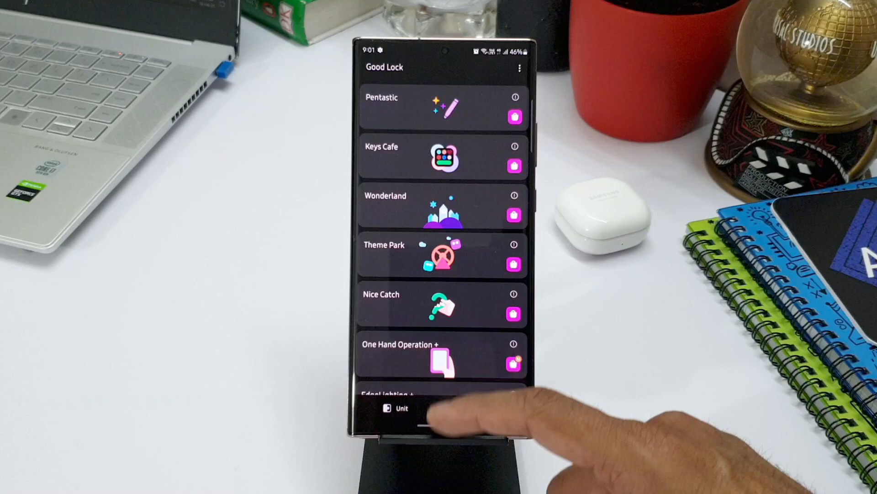